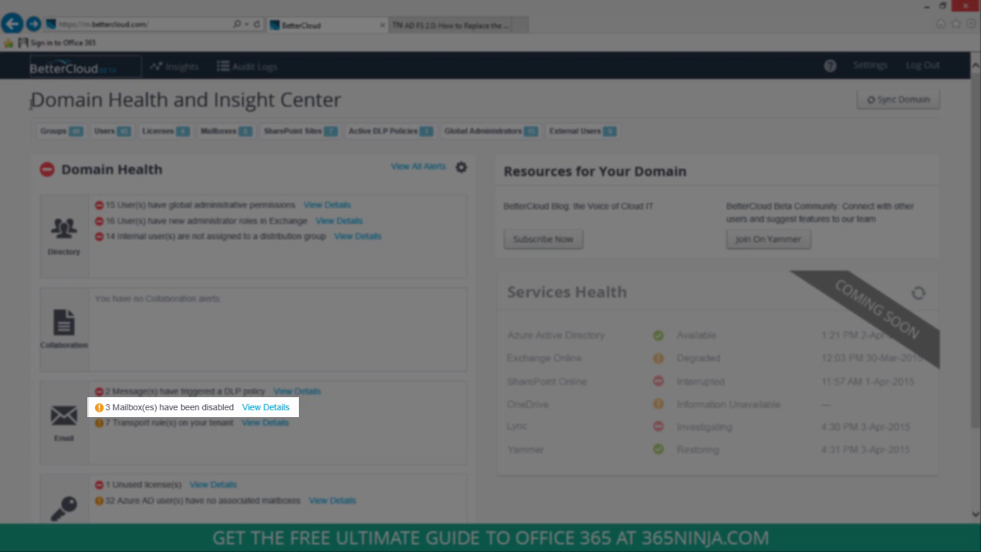
pyautogui.moveTo(304, 423)
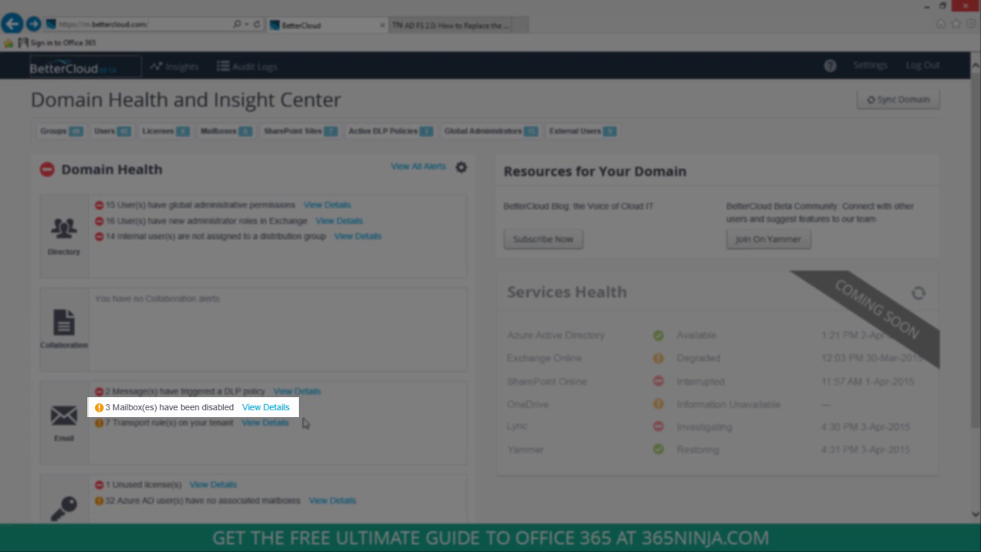
pyautogui.moveTo(265, 407)
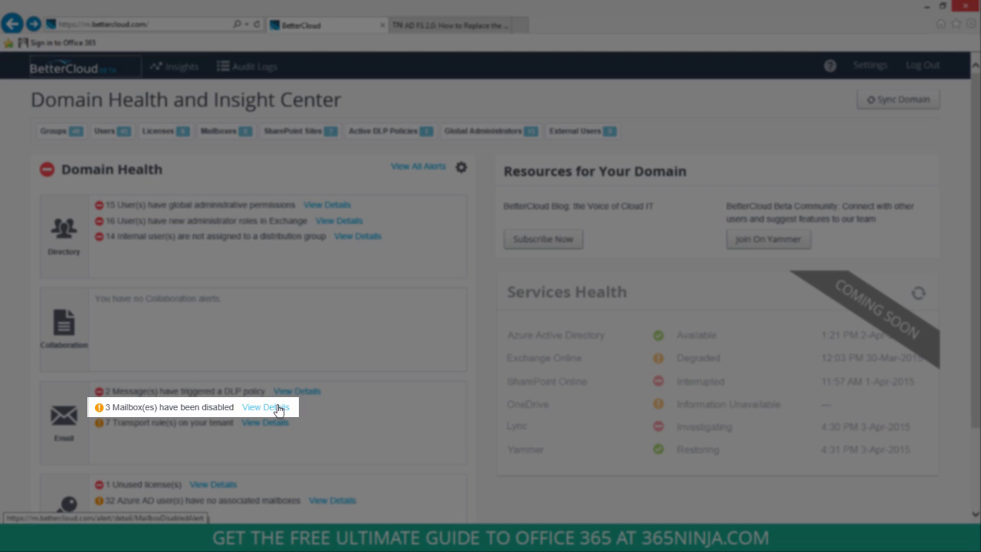
# Step: View the details of the '3 Mailbox(es) have been disabled' alert
pyautogui.click(263, 407)
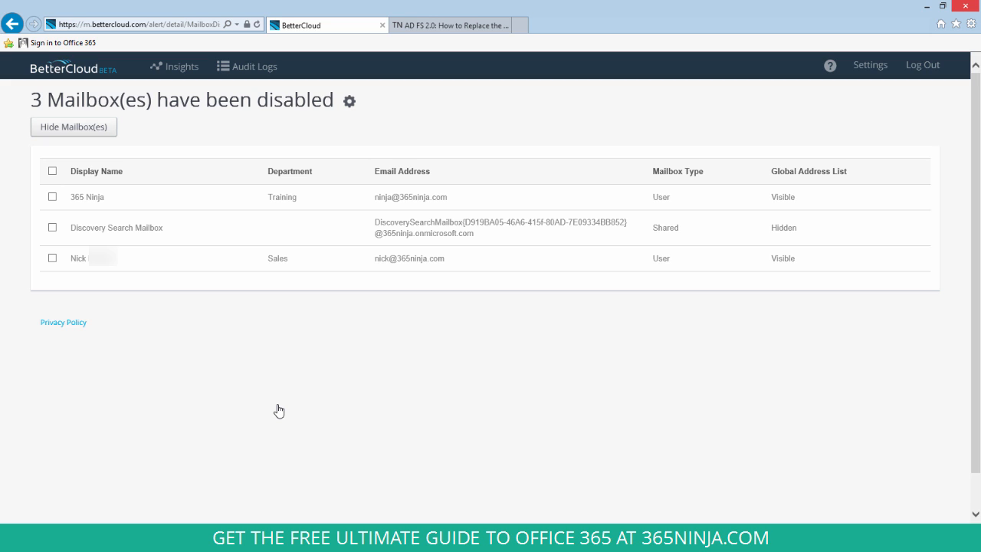
pyautogui.moveTo(58, 184)
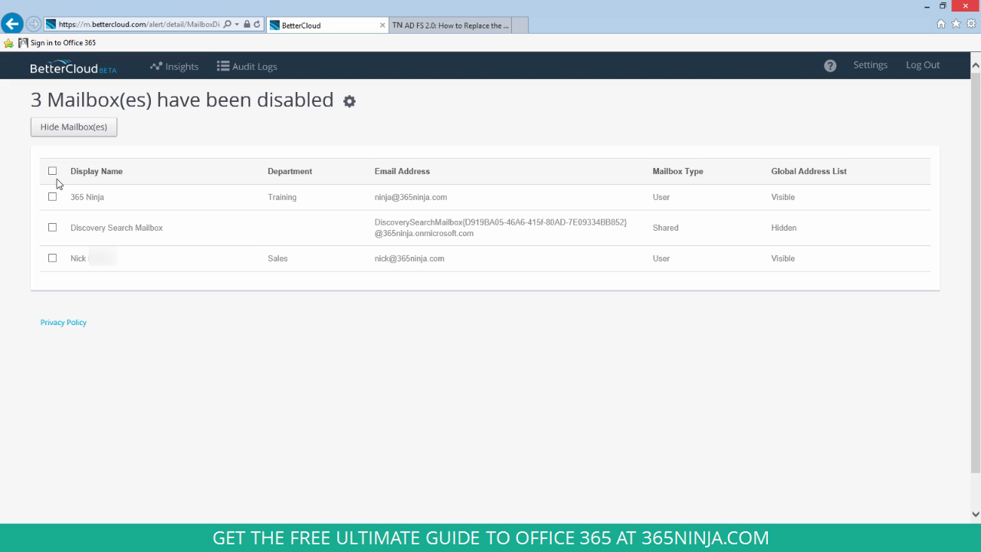
# Step: Select all mailboxes, clear the selection, then check only the 365 Ninja mailbox
pyautogui.click(52, 170)
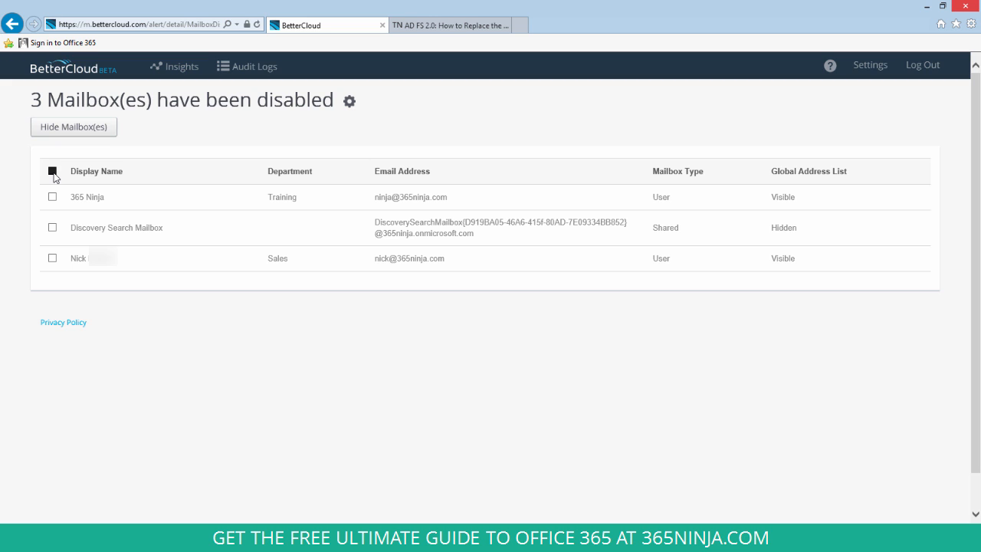
pyautogui.click(52, 172)
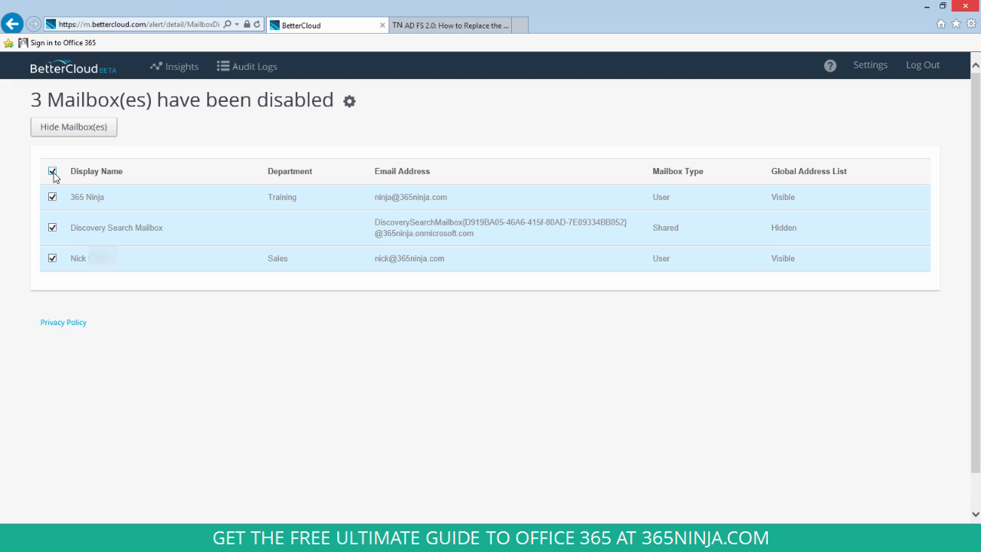
pyautogui.click(52, 172)
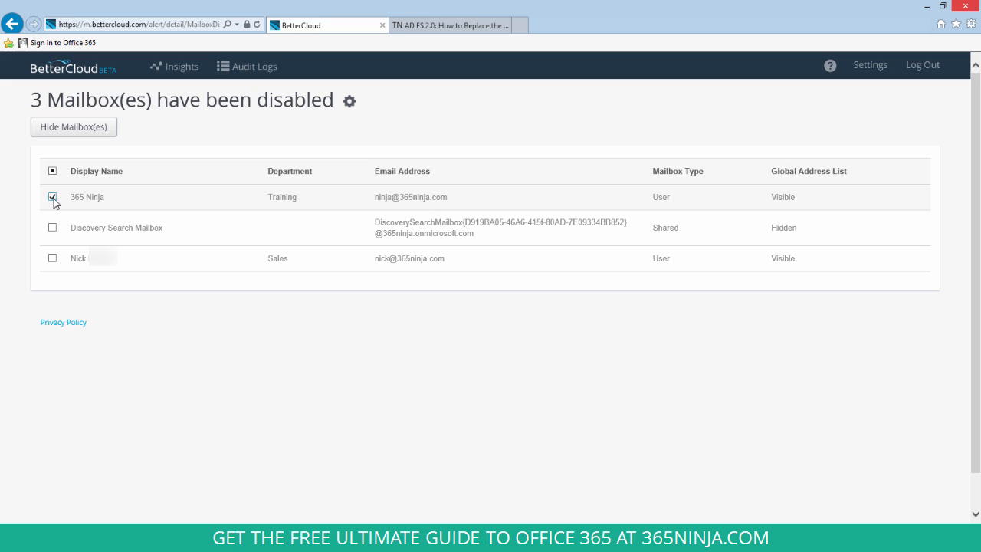
pyautogui.click(52, 196)
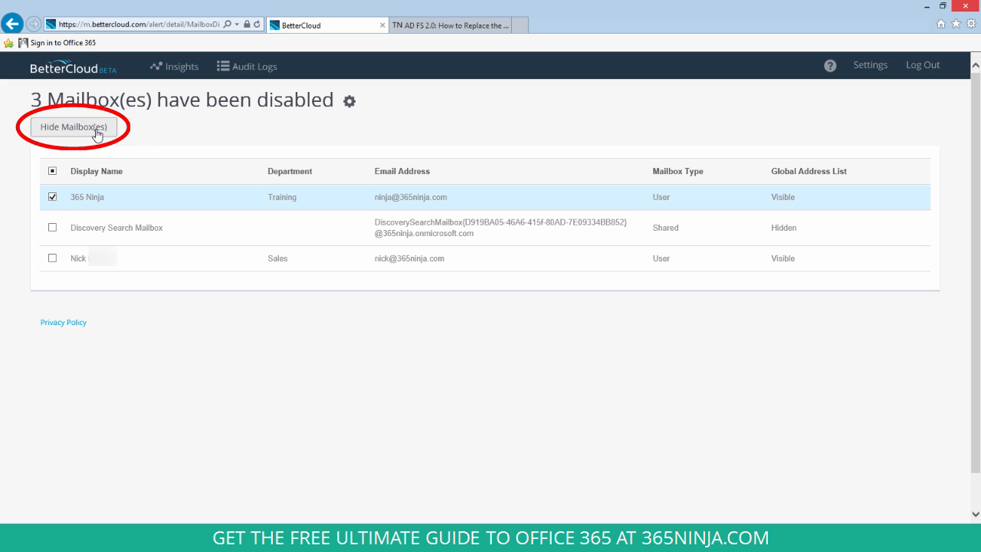
# Step: Hide the 365 Ninja mailbox from the address list, getting the 'Request received!' confirmation
pyautogui.click(74, 126)
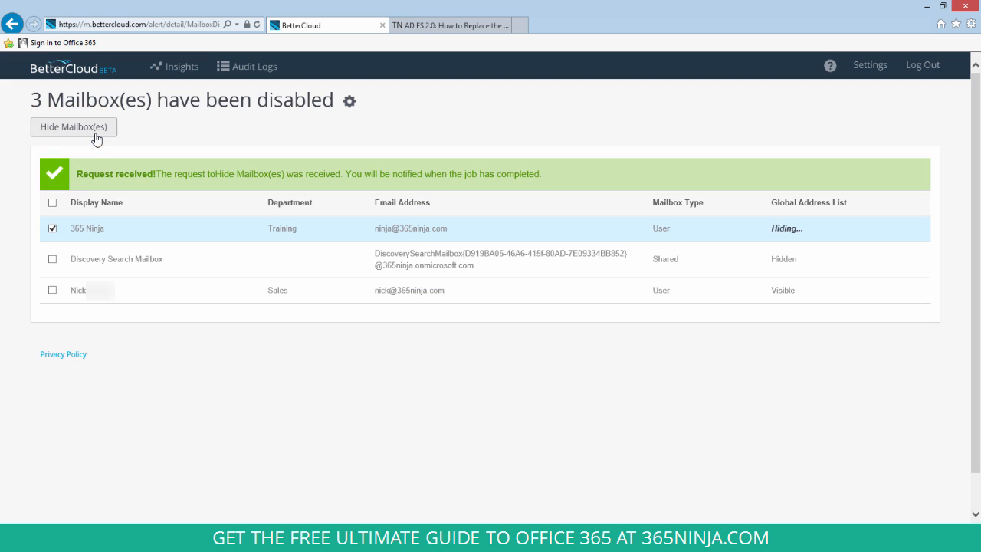
pyautogui.moveTo(141, 148)
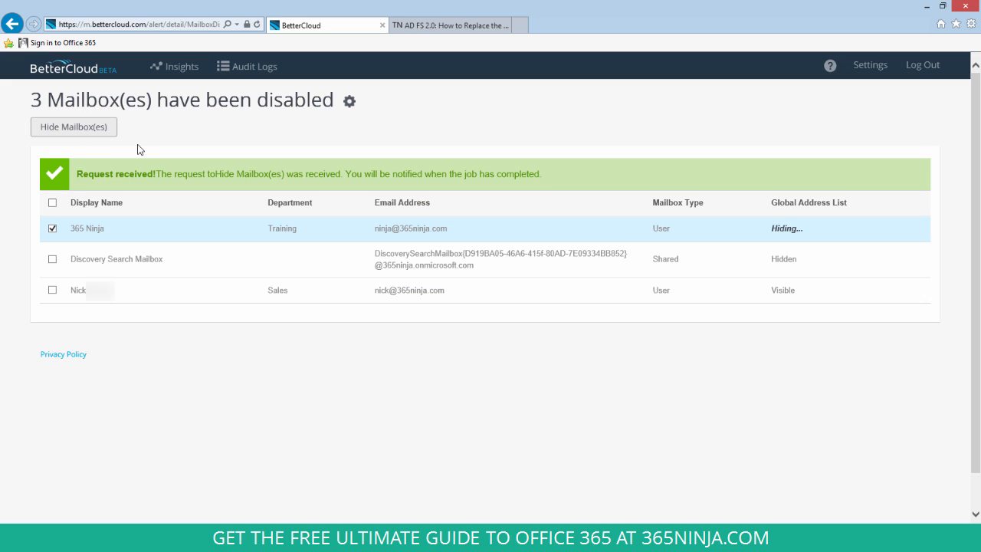